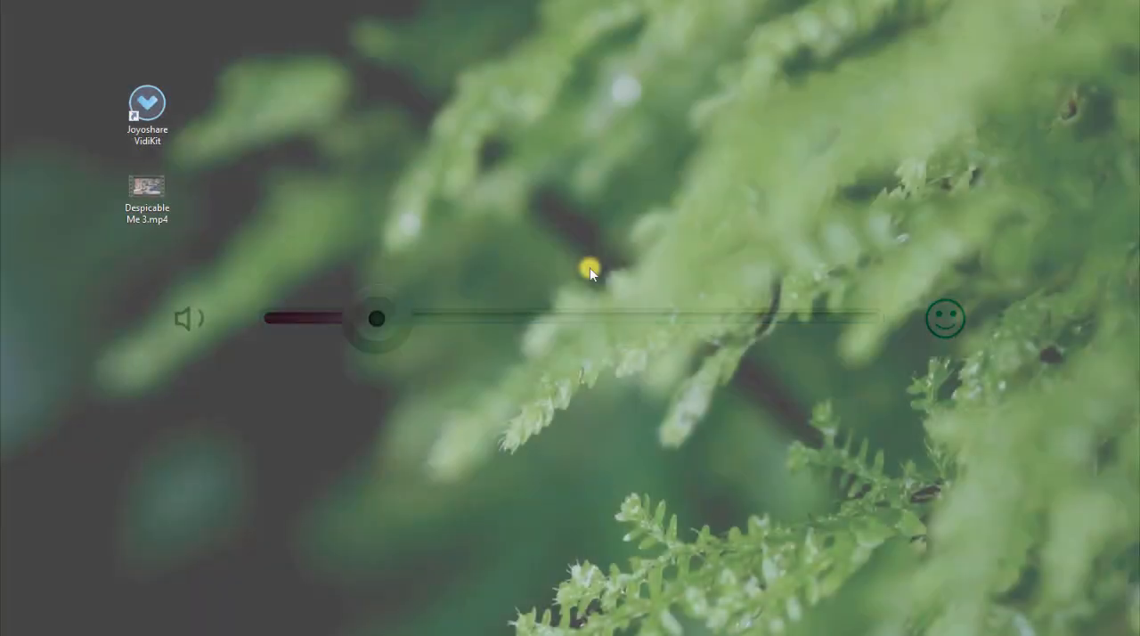
# Launch Joyoshare VidiKit from its desktop shortcut to reach the Convert tools
pyautogui.doubleClick(146, 107)
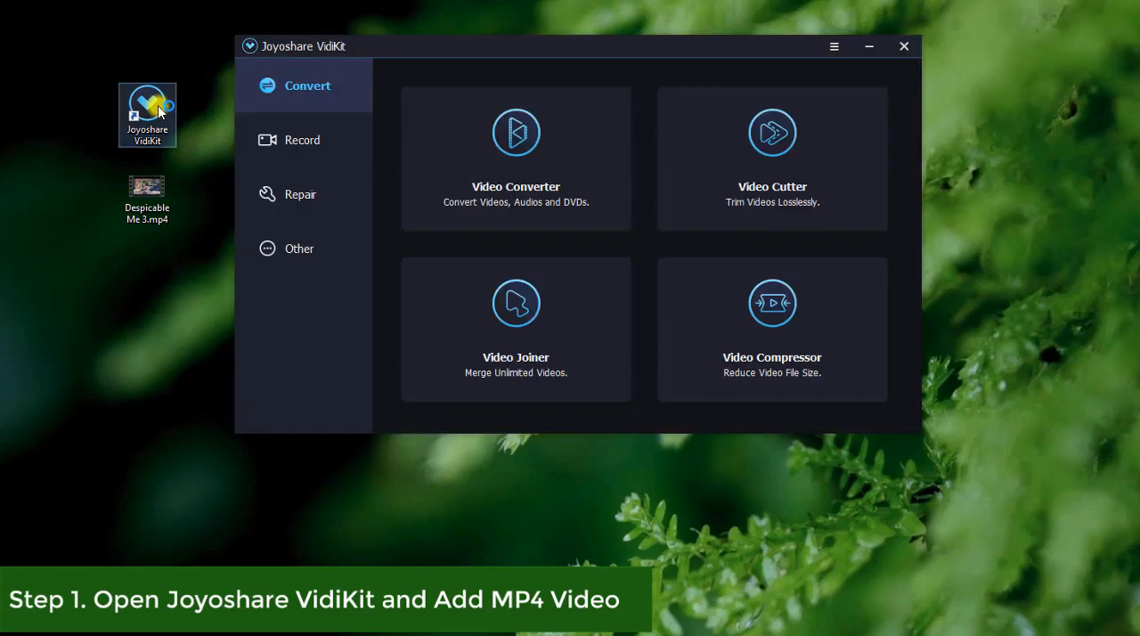
pyautogui.moveTo(620, 144)
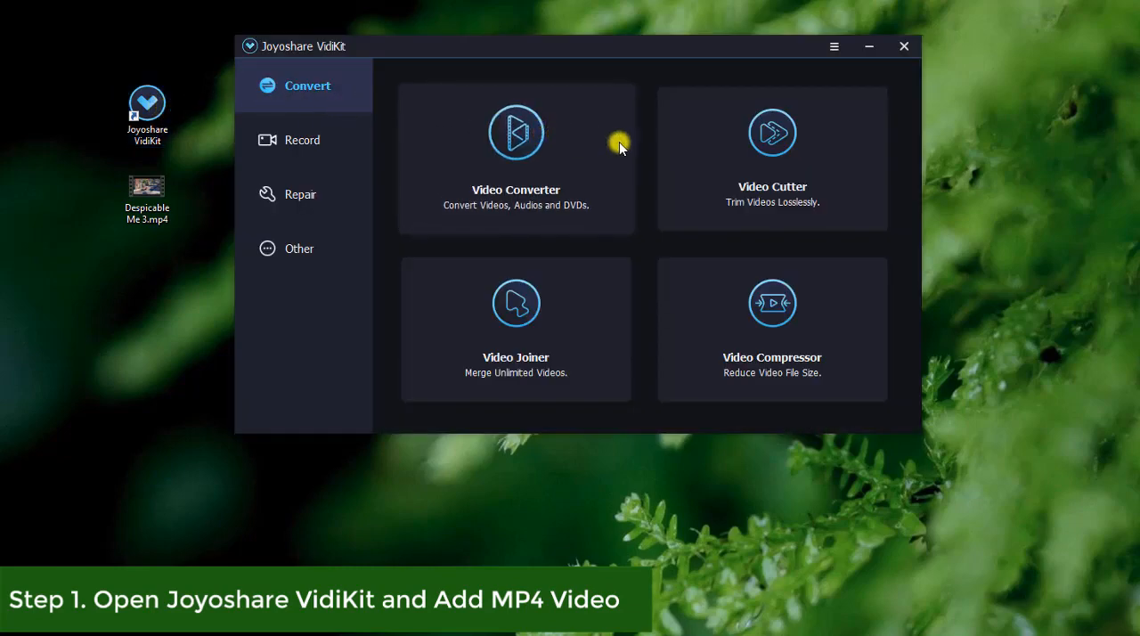
# Start Video Cutter and drag the Despicable Me MP4 from the desktop into it
pyautogui.click(772, 157)
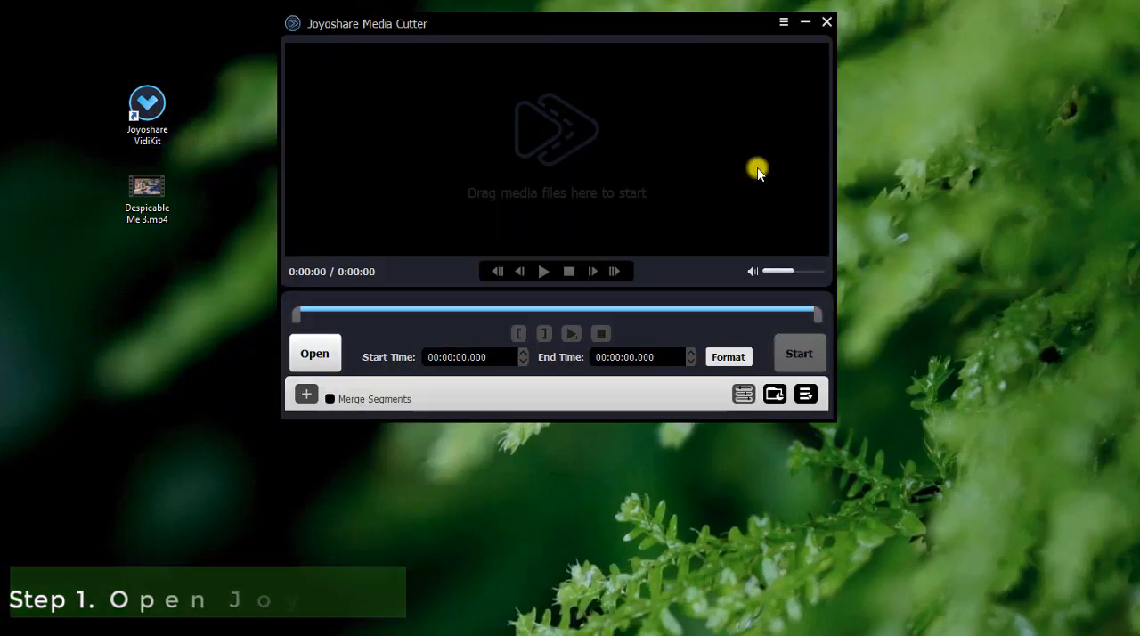
pyautogui.moveTo(313, 356)
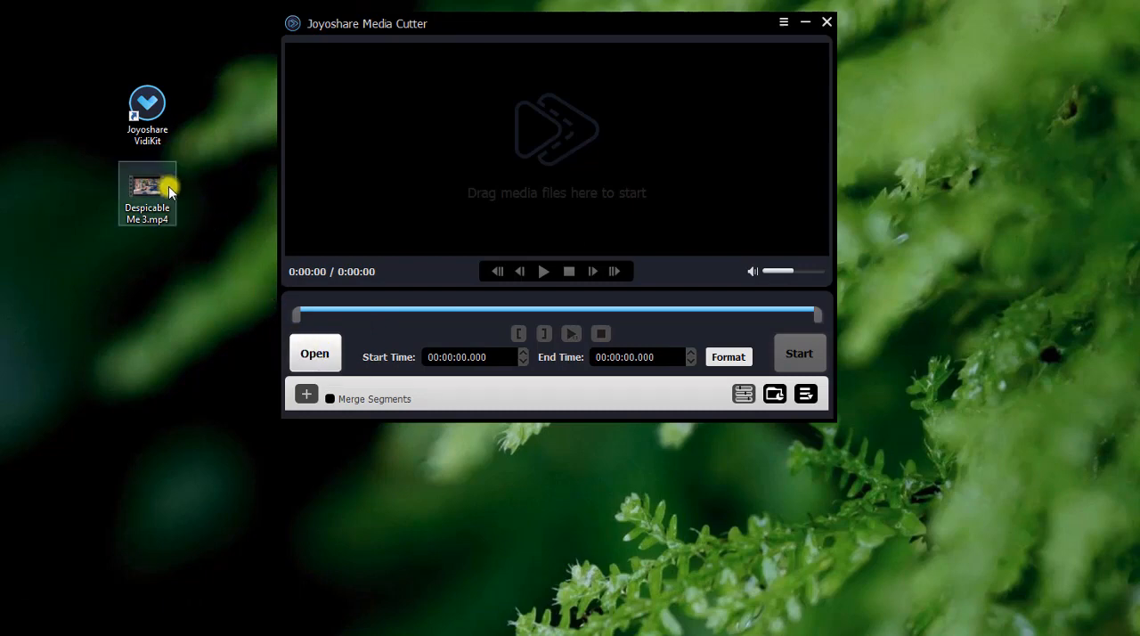
pyautogui.moveTo(146, 187); pyautogui.dragTo(556, 146)
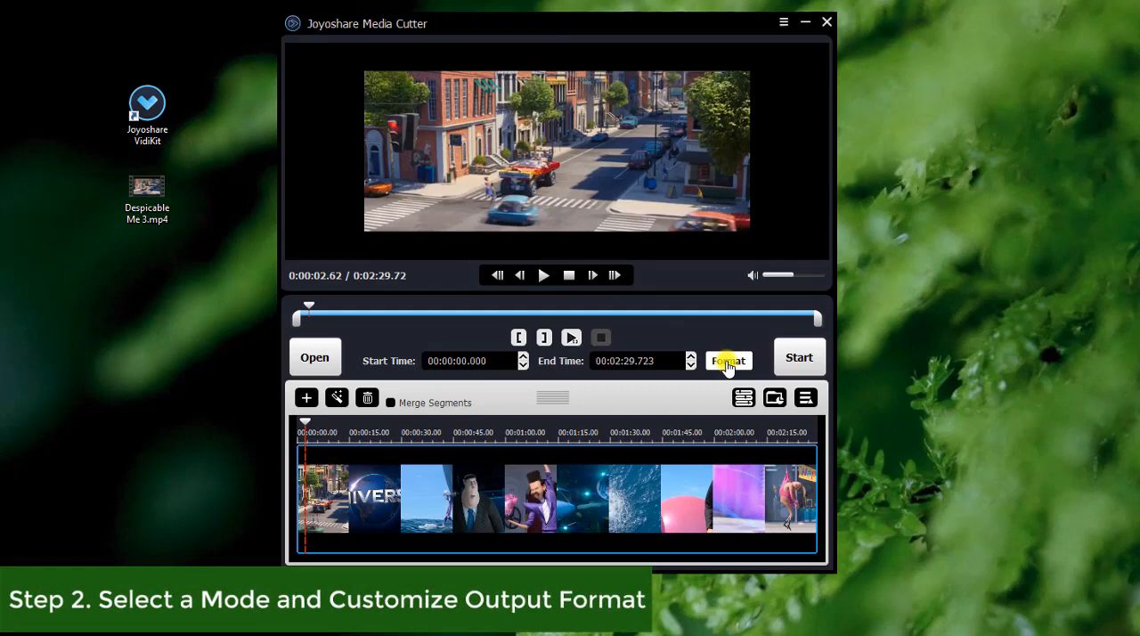
# Set the output format to Encoding mode with MP4 under General Video and confirm
pyautogui.click(729, 360)
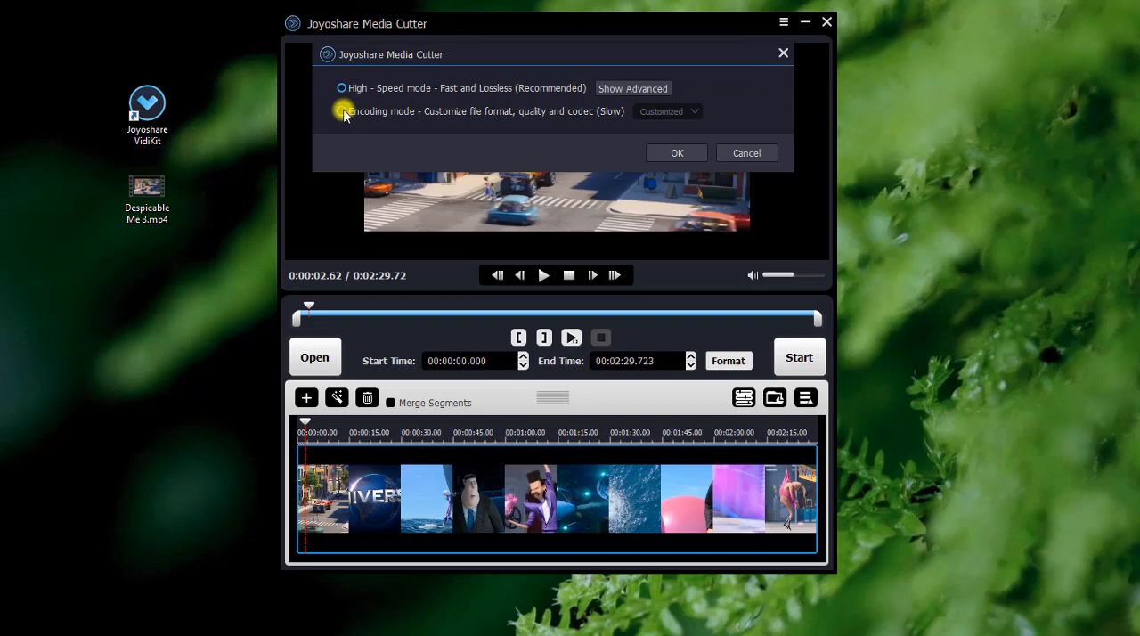
pyautogui.click(340, 110)
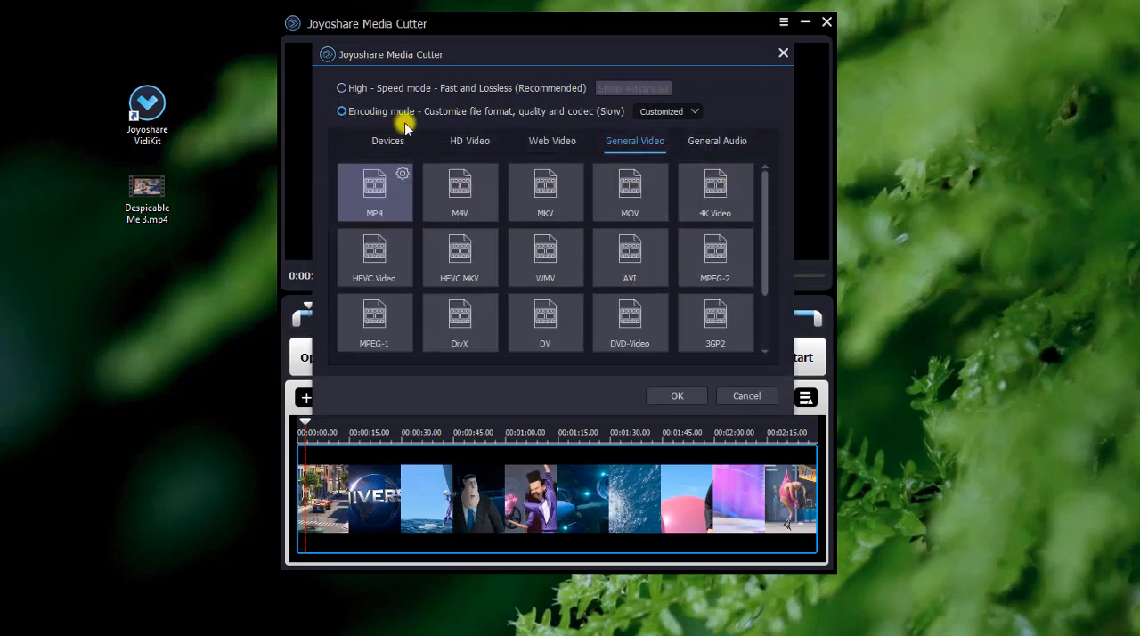
pyautogui.moveTo(538, 121)
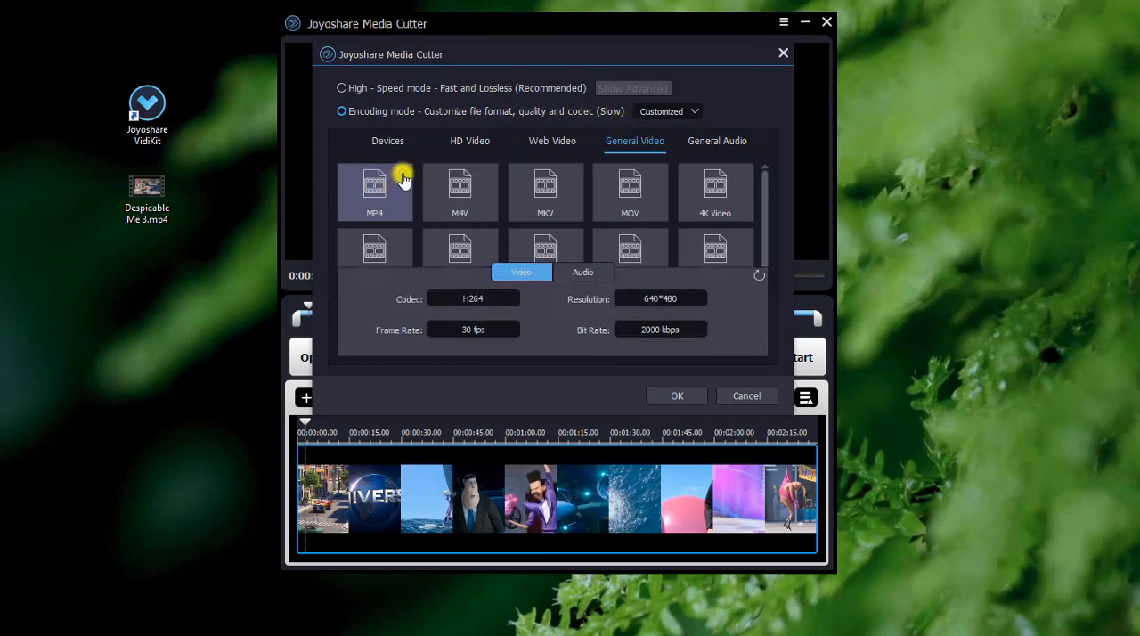
pyautogui.click(583, 271)
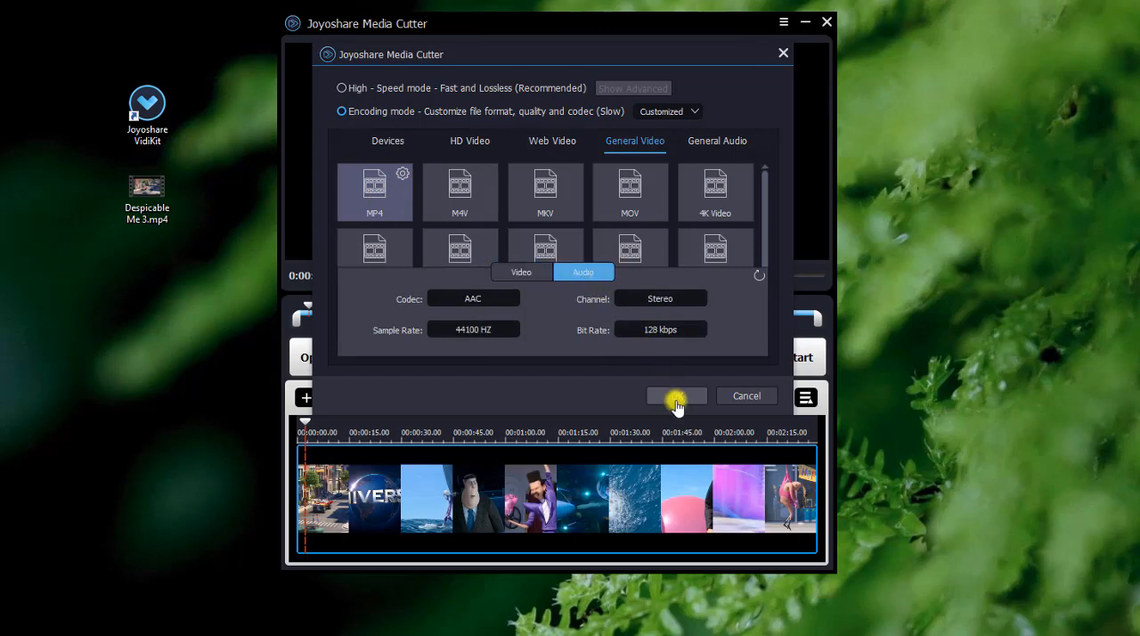
pyautogui.click(677, 395)
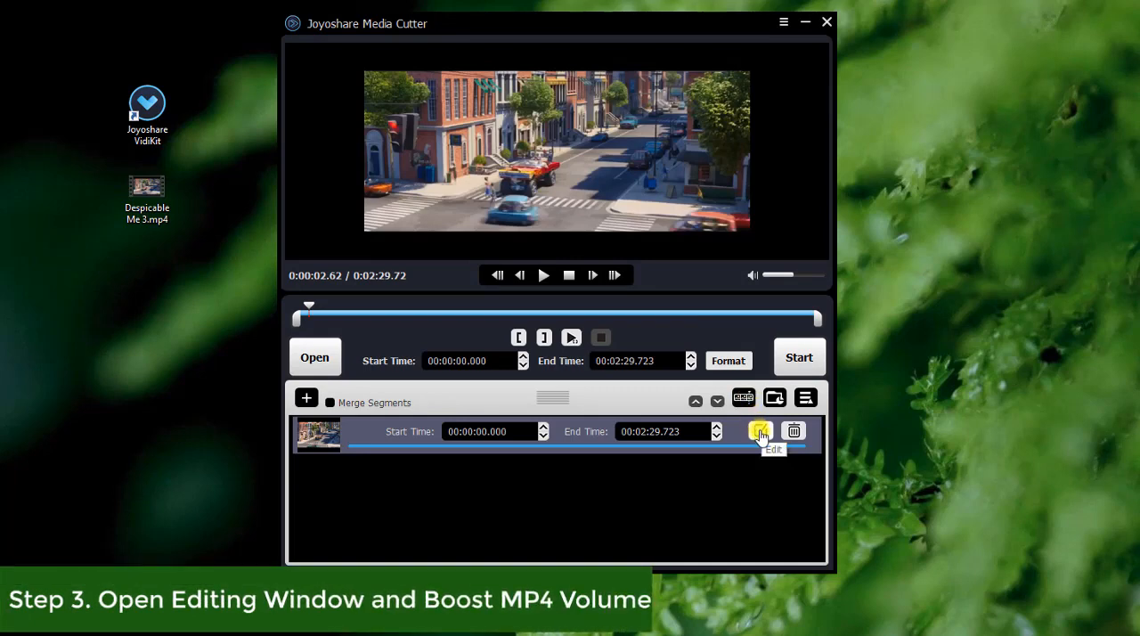
# Browse the clip editor's Adjust, Effect, Watermark and Subtitle settings, ending on Audio
pyautogui.click(761, 431)
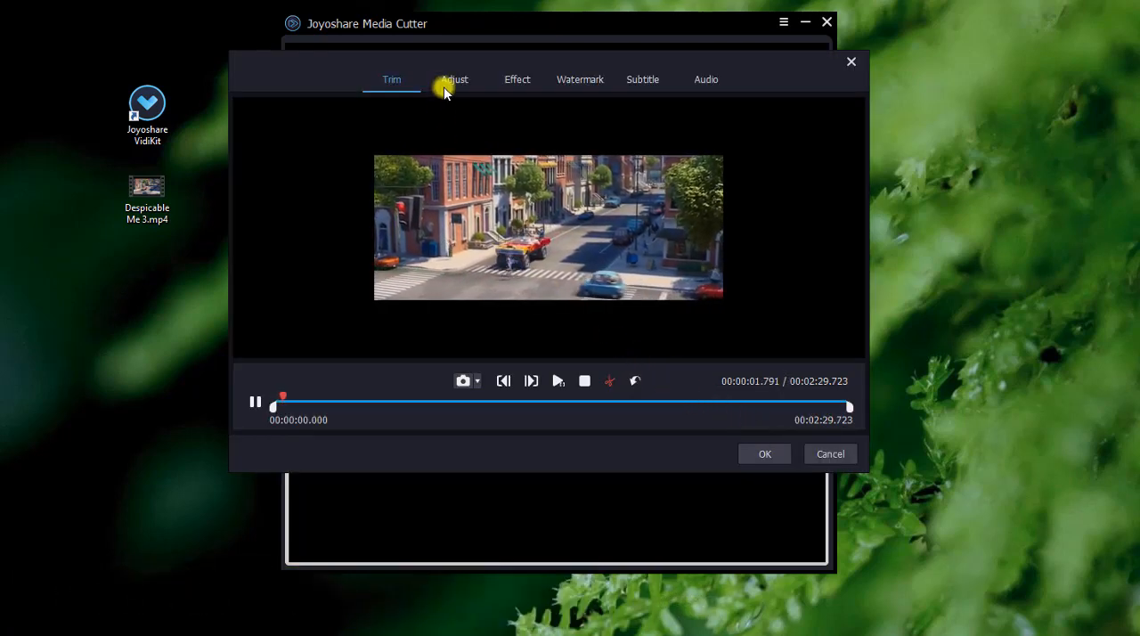
pyautogui.click(454, 78)
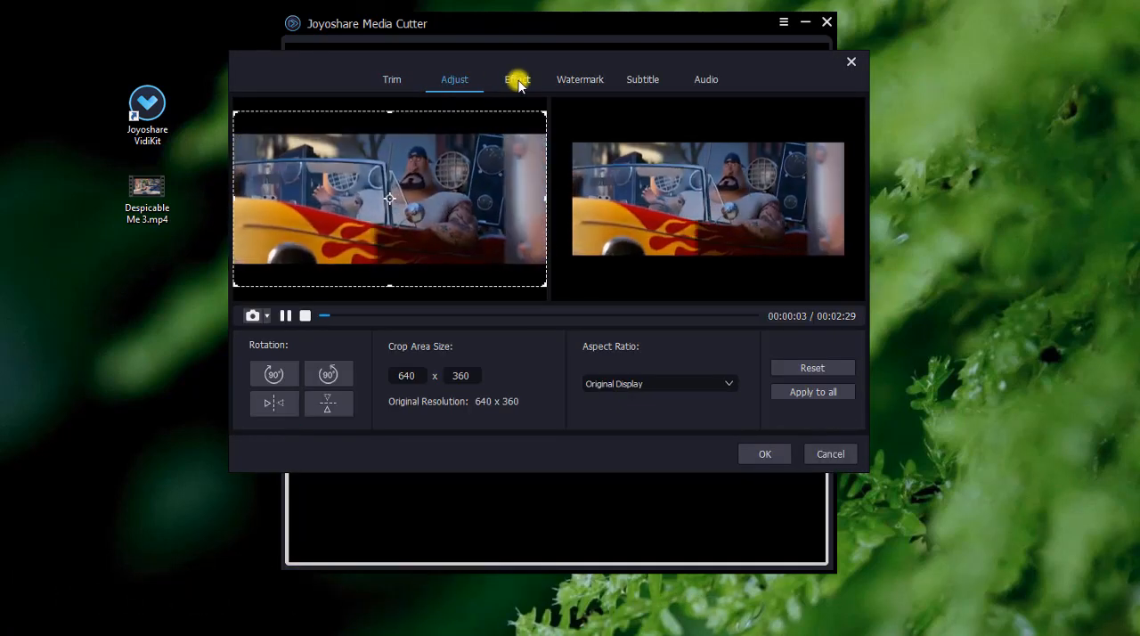
pyautogui.click(517, 78)
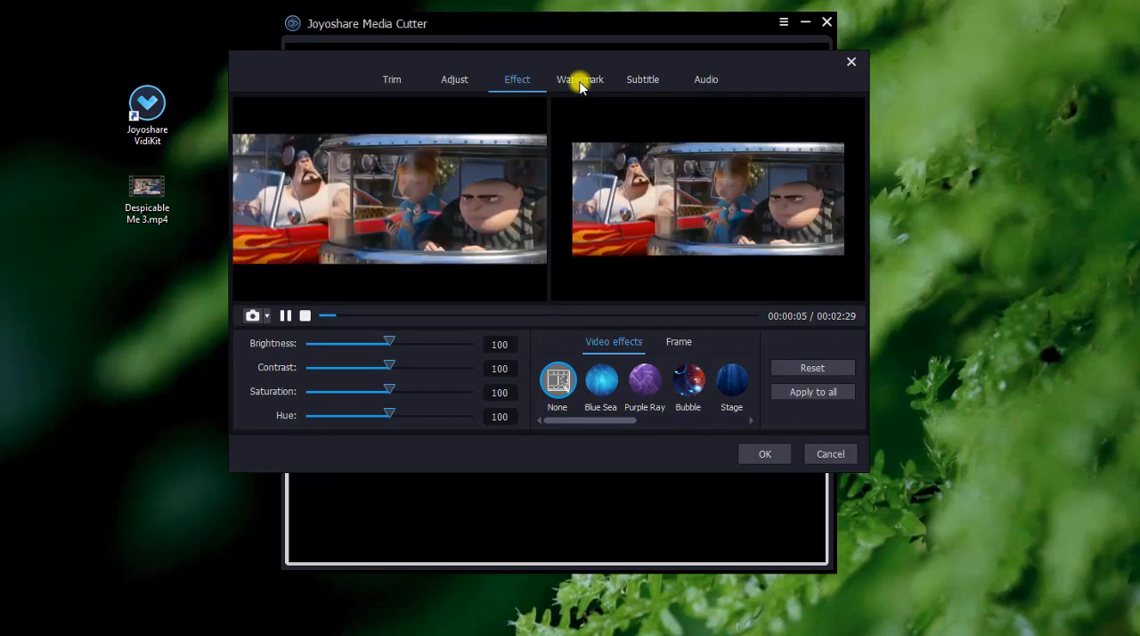
pyautogui.click(581, 79)
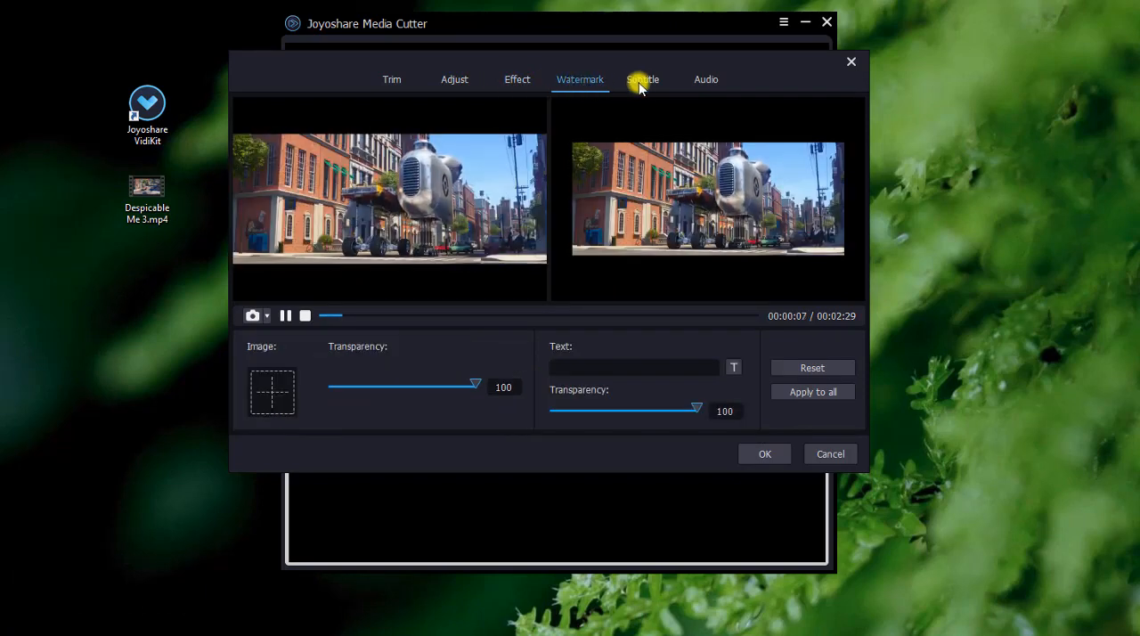
pyautogui.click(641, 79)
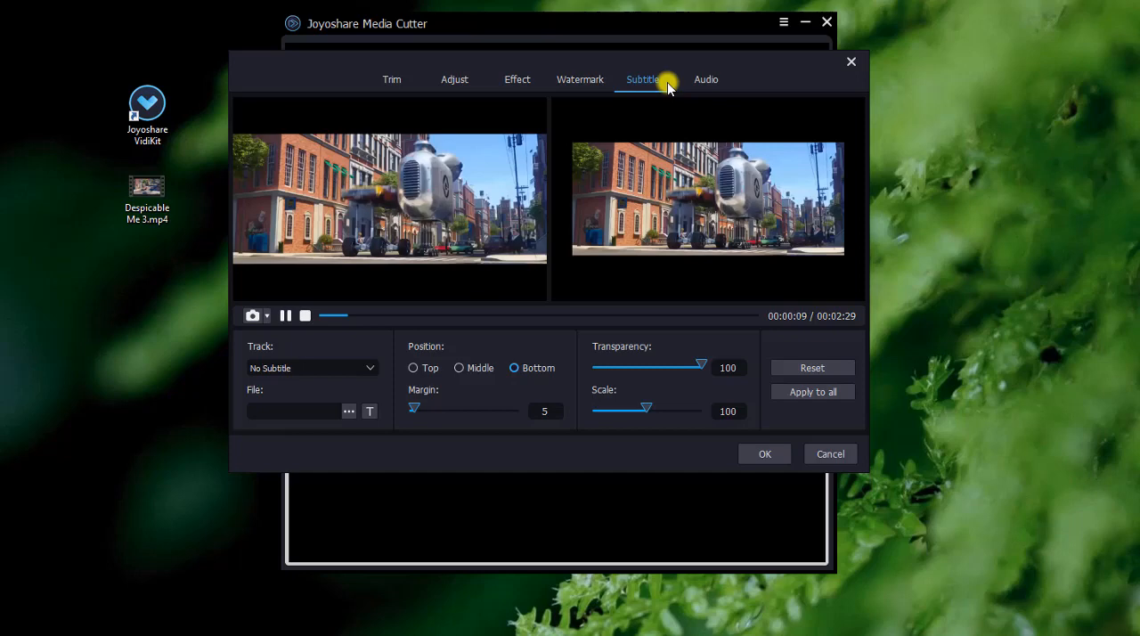
pyautogui.click(706, 79)
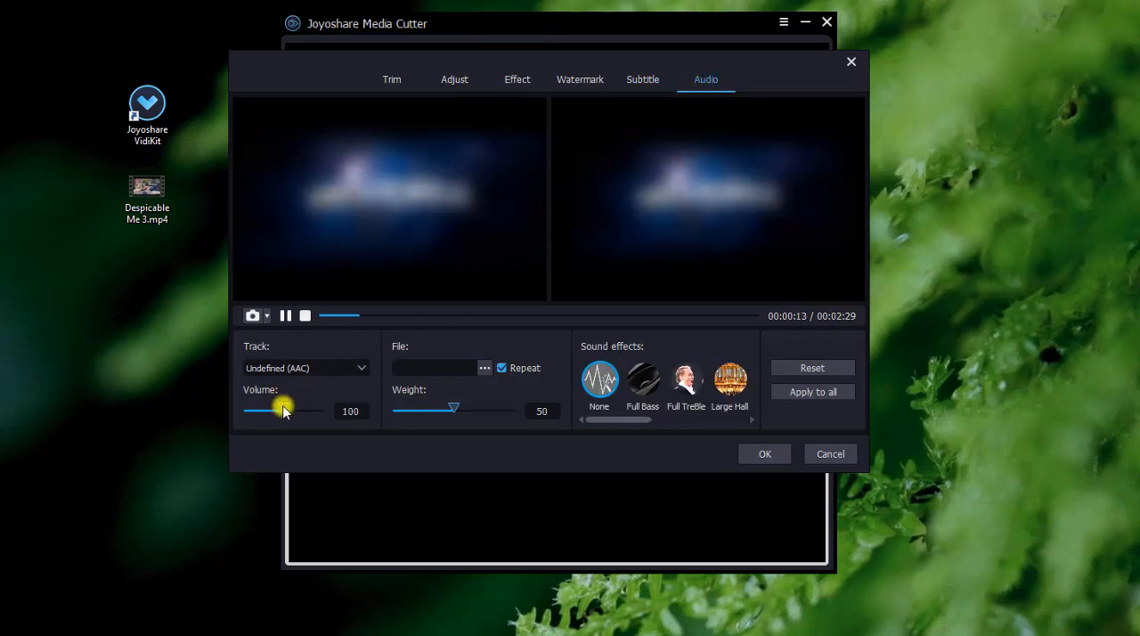
# Raise the clip's volume from 100 to 157 and confirm the edit
pyautogui.moveTo(283, 410); pyautogui.dragTo(253, 410)
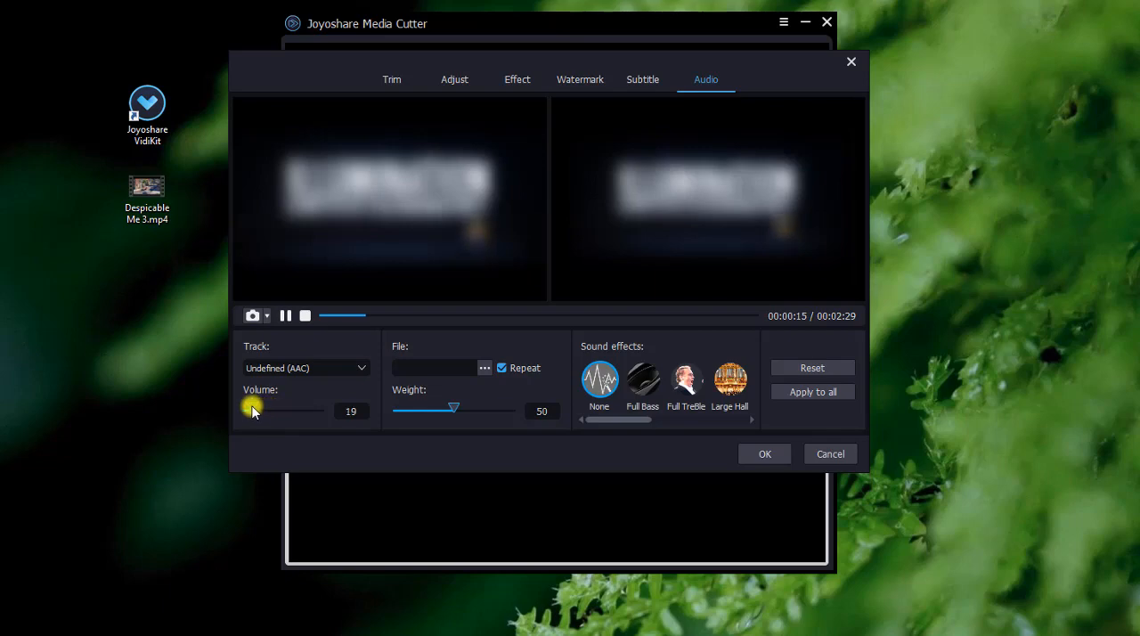
pyautogui.moveTo(253, 410); pyautogui.dragTo(285, 410)
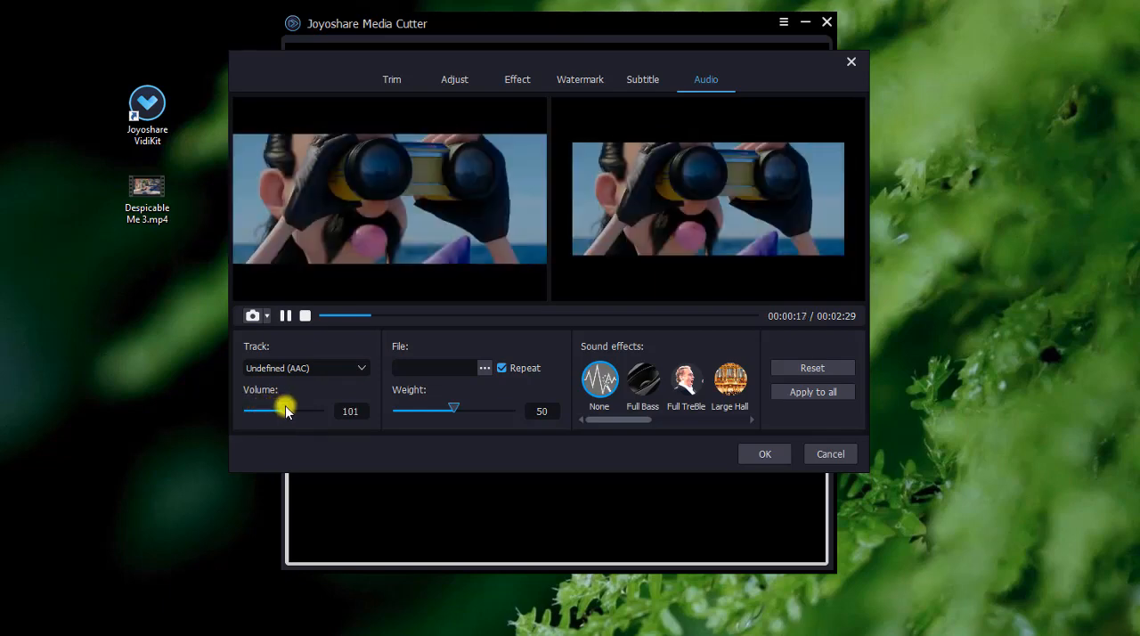
pyautogui.moveTo(285, 410); pyautogui.dragTo(310, 408)
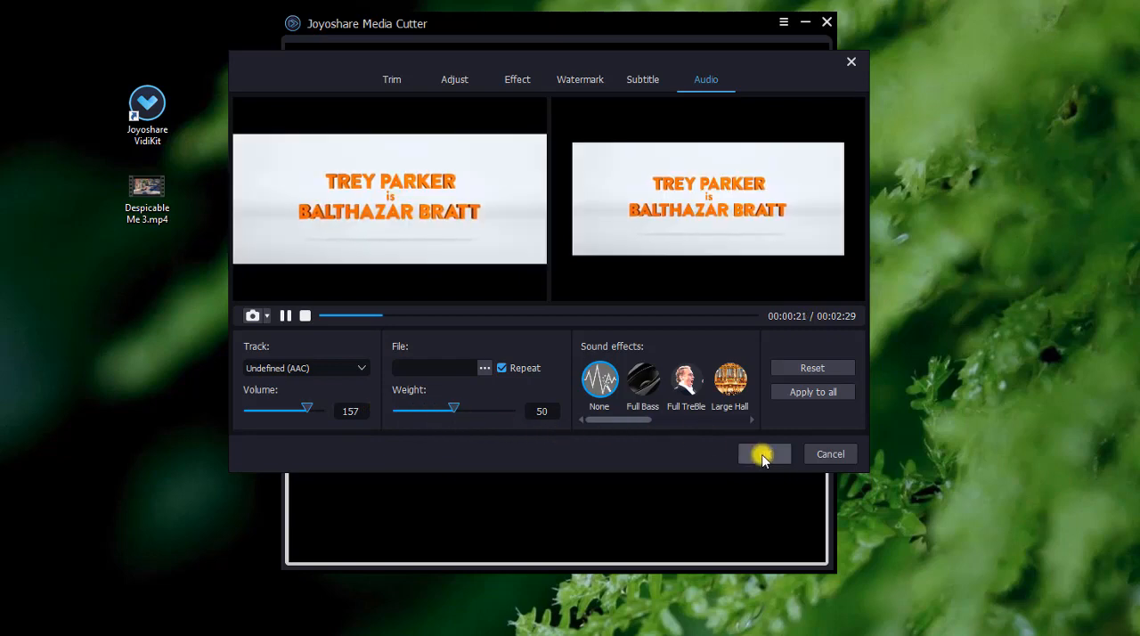
pyautogui.click(763, 452)
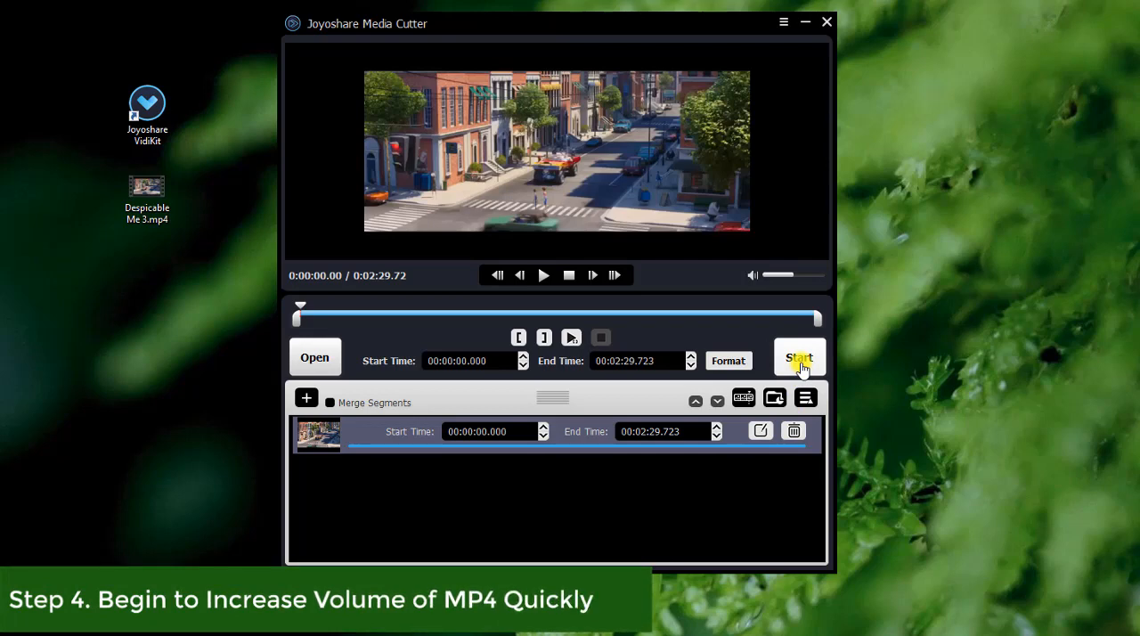
# Export the louder MP4 via Start and reveal it in the output folder
pyautogui.click(798, 356)
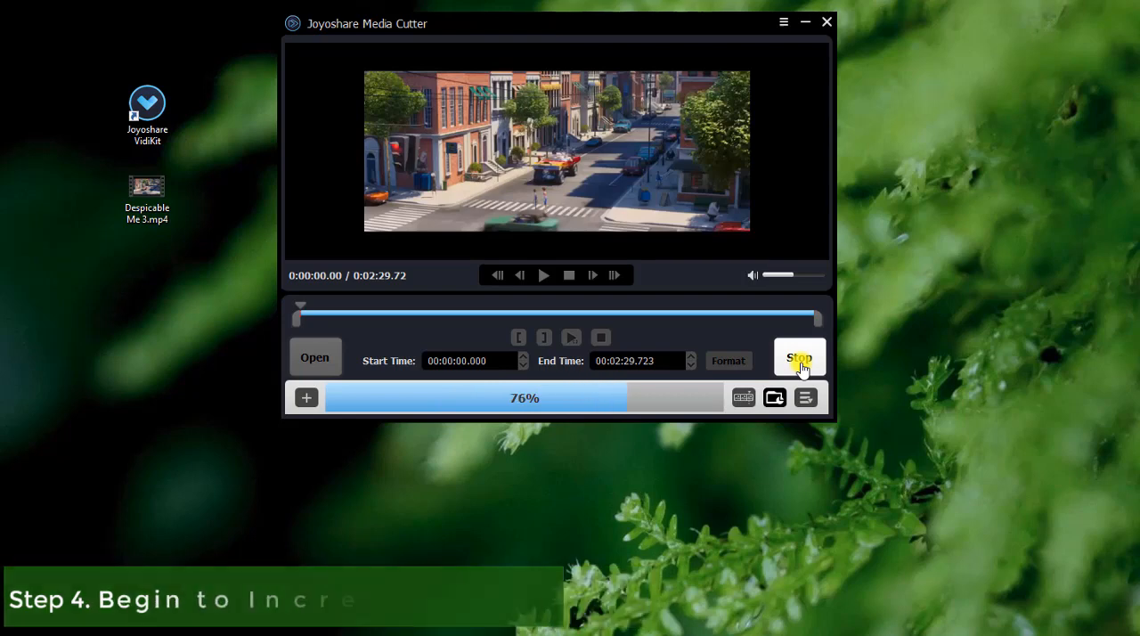
pyautogui.click(799, 357)
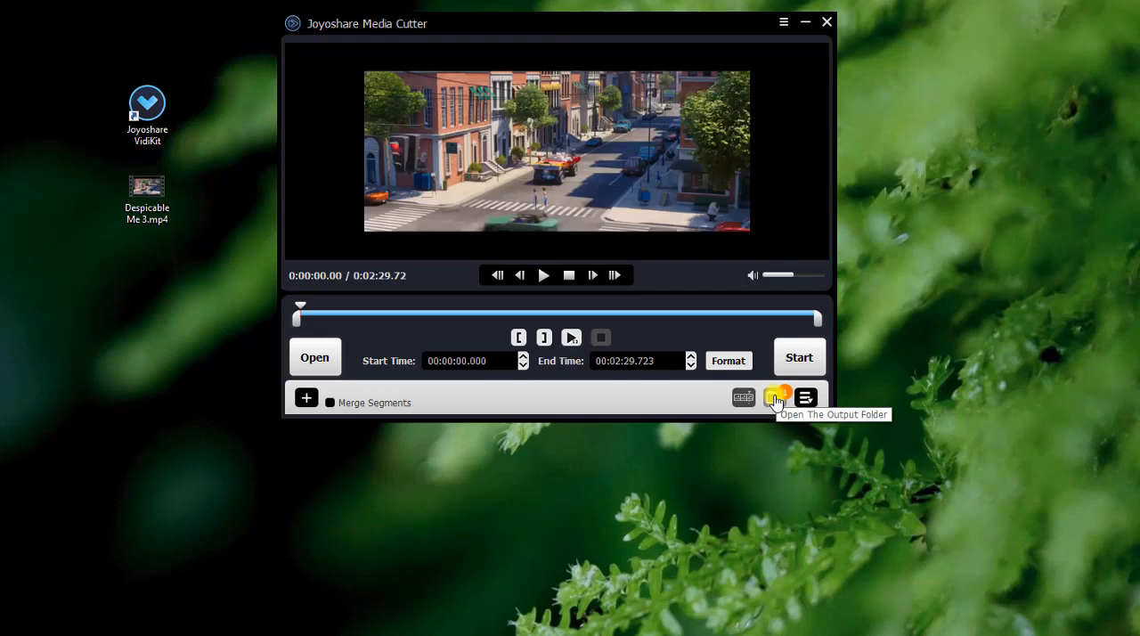
pyautogui.click(773, 397)
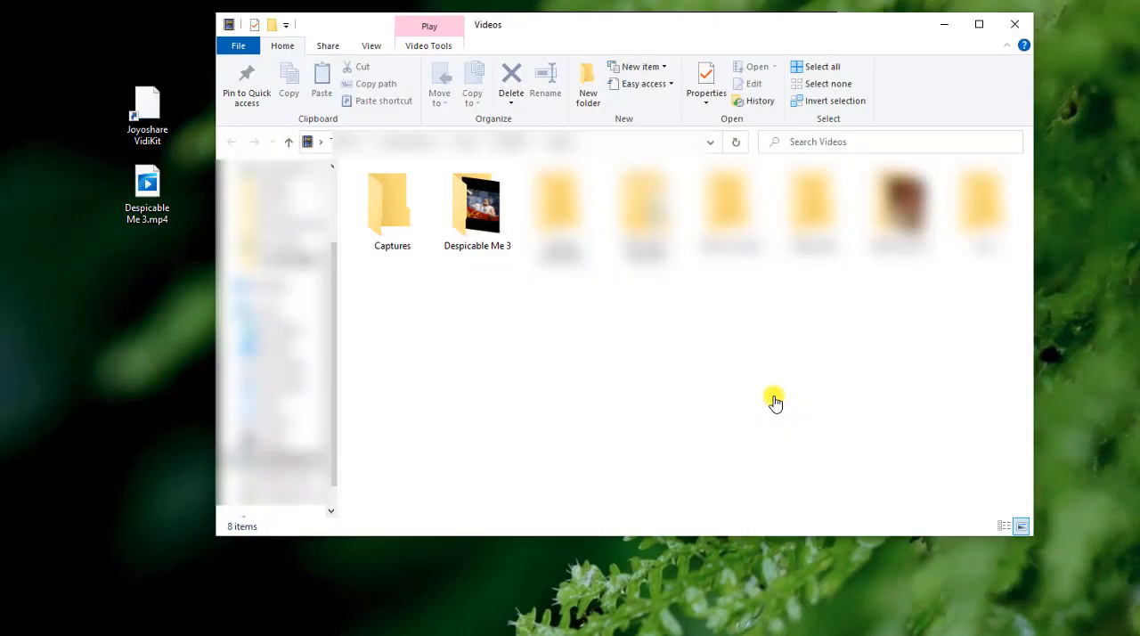
# Enter the Despicable Me 3 folder and play Despicable Me 3_1.mp4
pyautogui.doubleClick(478, 204)
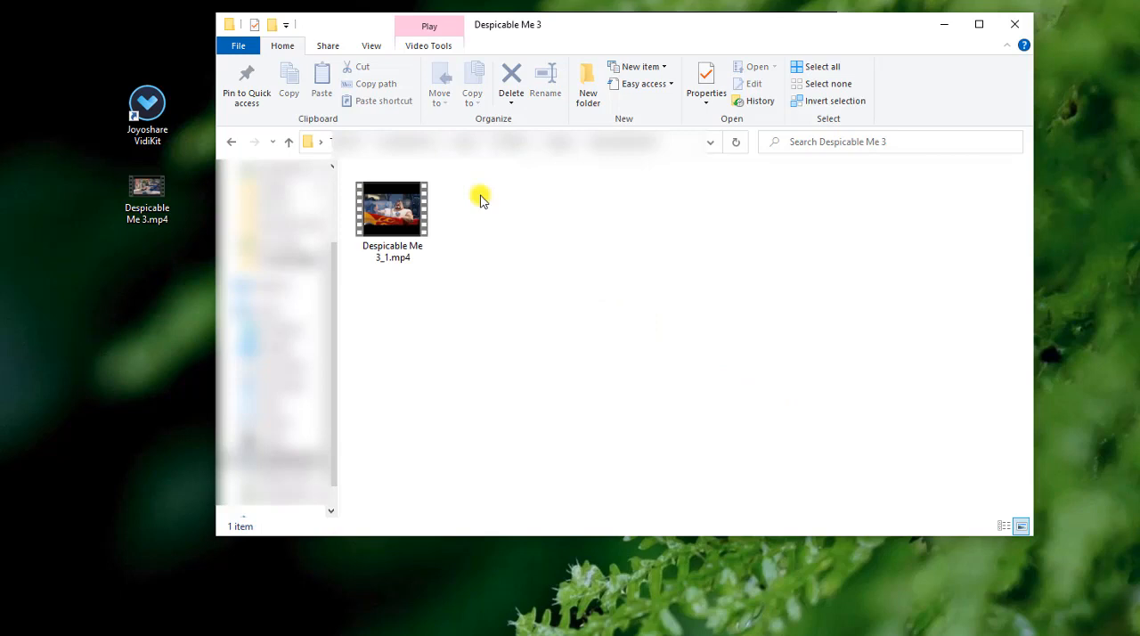
pyautogui.click(392, 214)
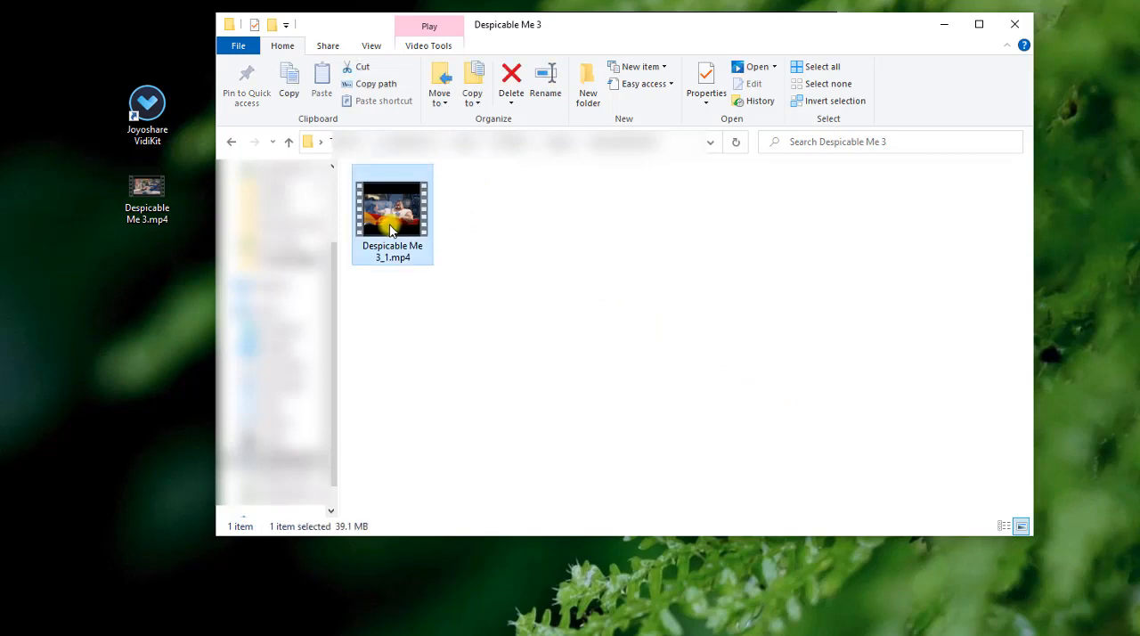
pyautogui.doubleClick(392, 210)
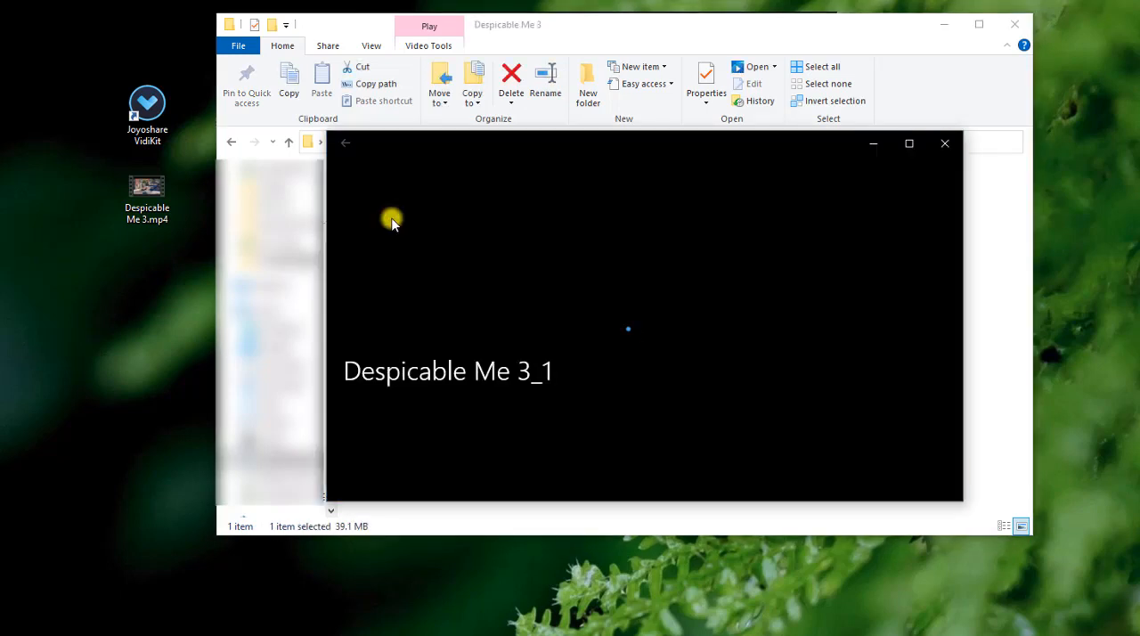